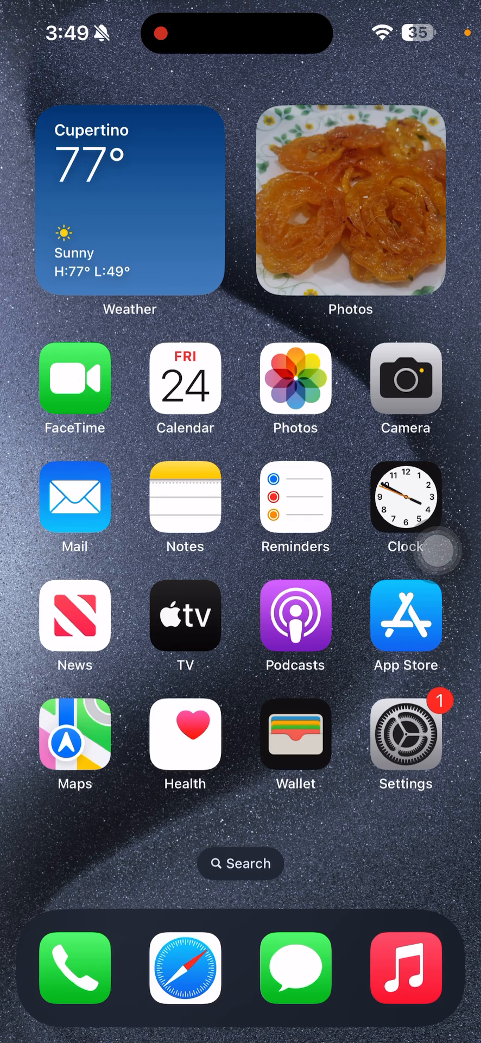
- Launch WhatsApp from the second Home Screen page and open the chat's photo picker to Recents
scroll(left, 3)
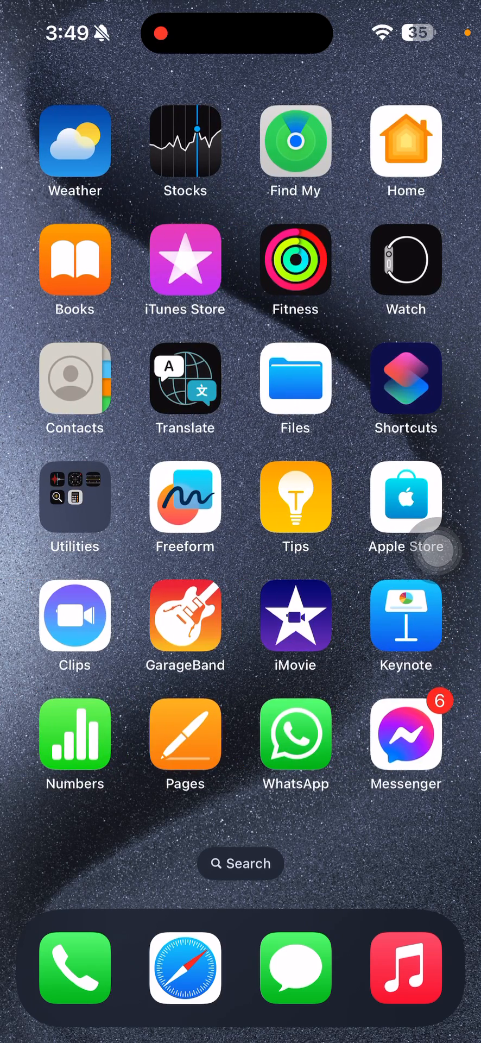
click(296, 733)
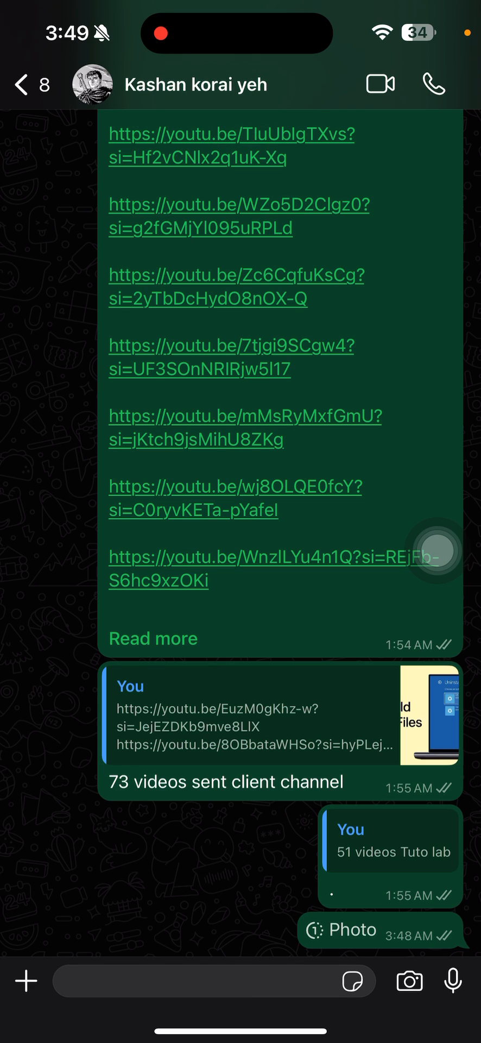
click(25, 980)
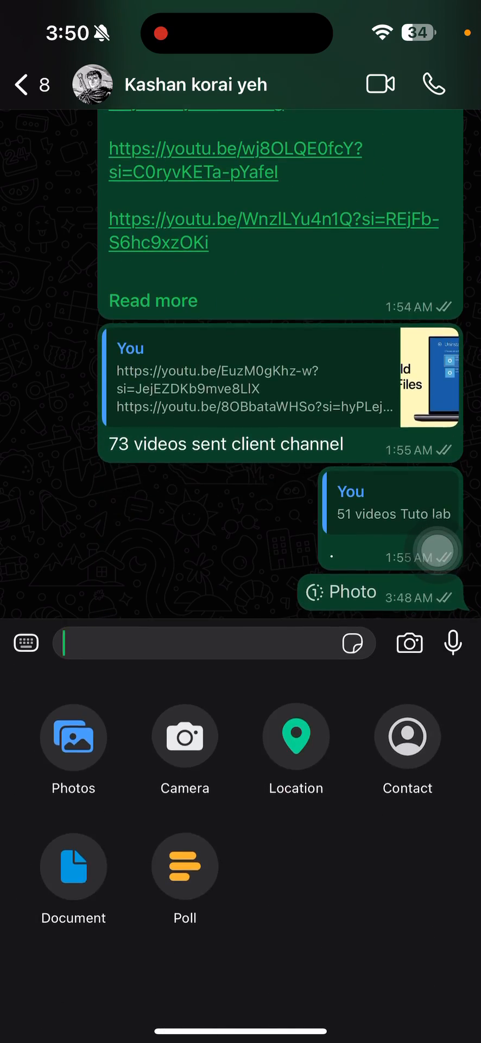
click(74, 737)
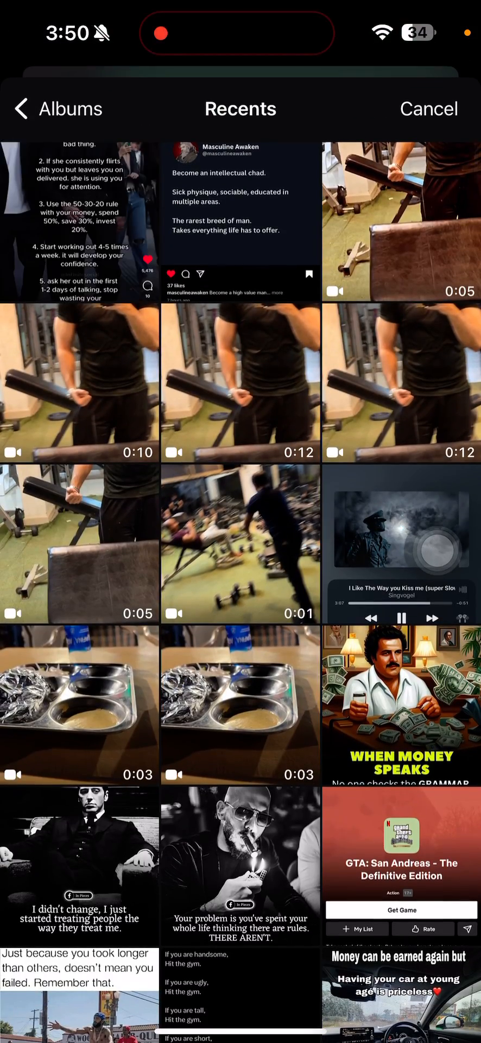